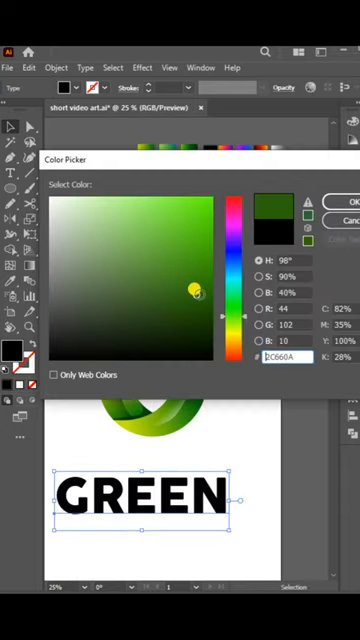
Step: Confirm #2C660A dark green as the fill of the GREEN lettering
{"action": "left_click", "coordinate": [345, 201]}
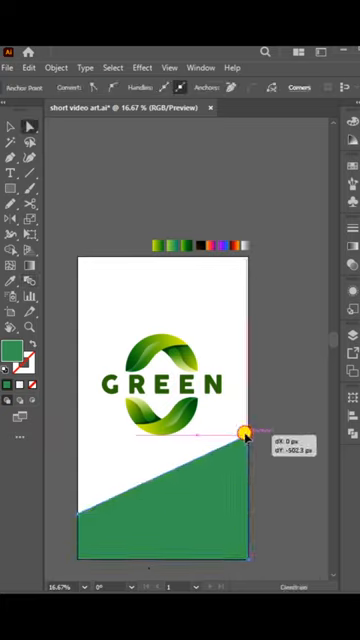
Step: Drag the mirrored green gradient band up to the top of the poster
{"action": "left_click_drag", "start_coordinate": [245, 433], "coordinate": [113, 303]}
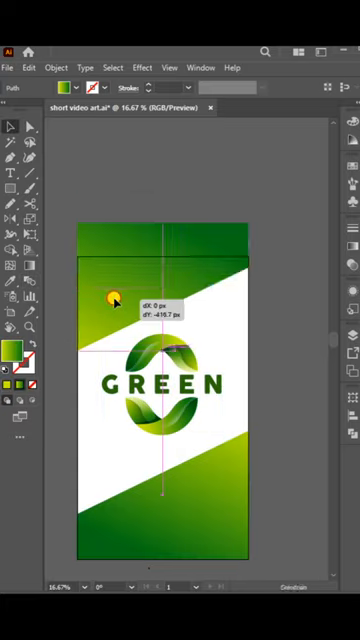